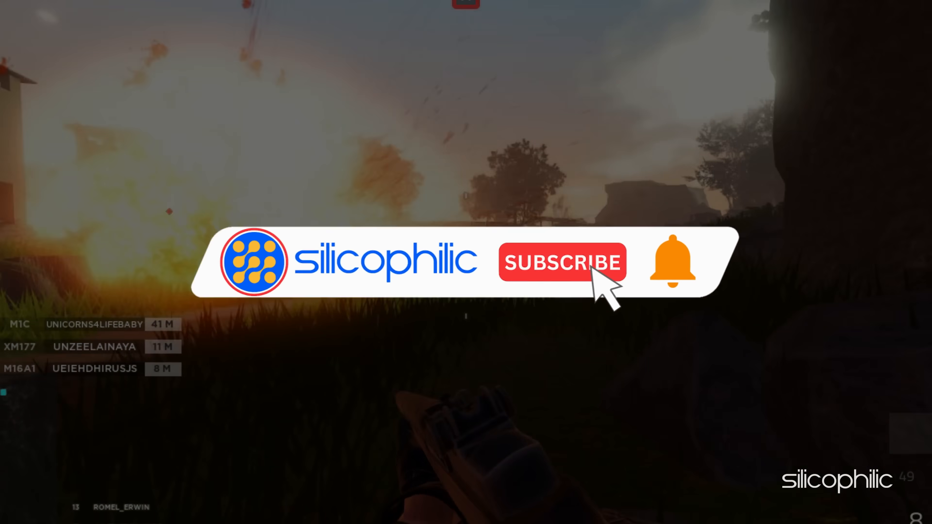
# - Look up Roblox on Downdetector and review its 24-hour problem-report chart
pyautogui.click(560, 262)
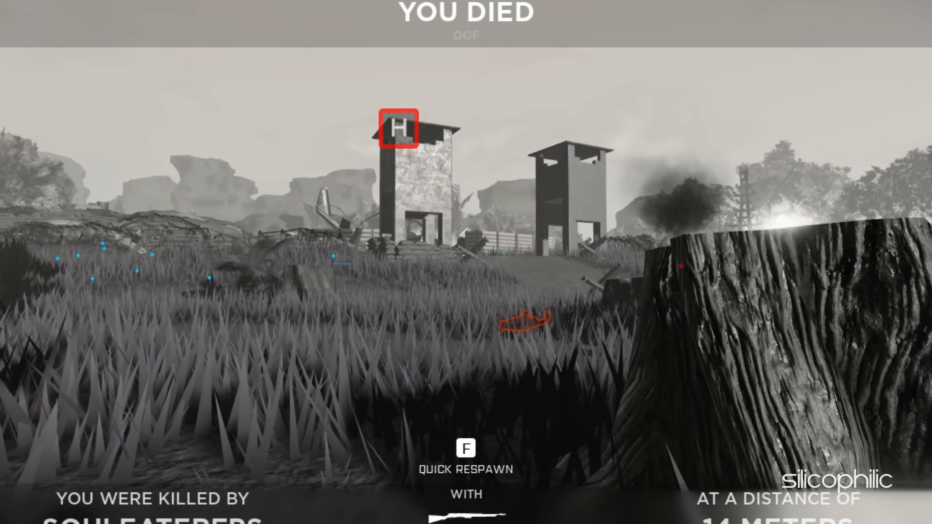
pyautogui.press('f')
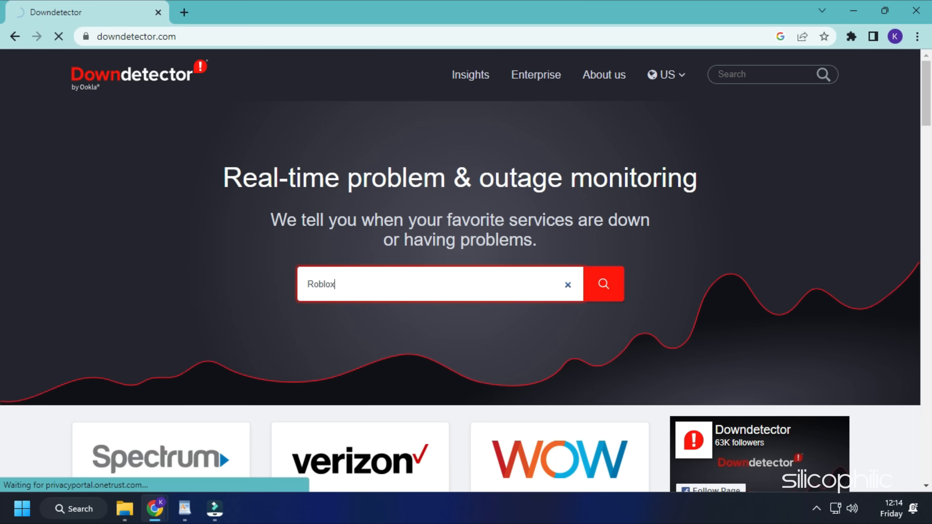
pyautogui.click(603, 284)
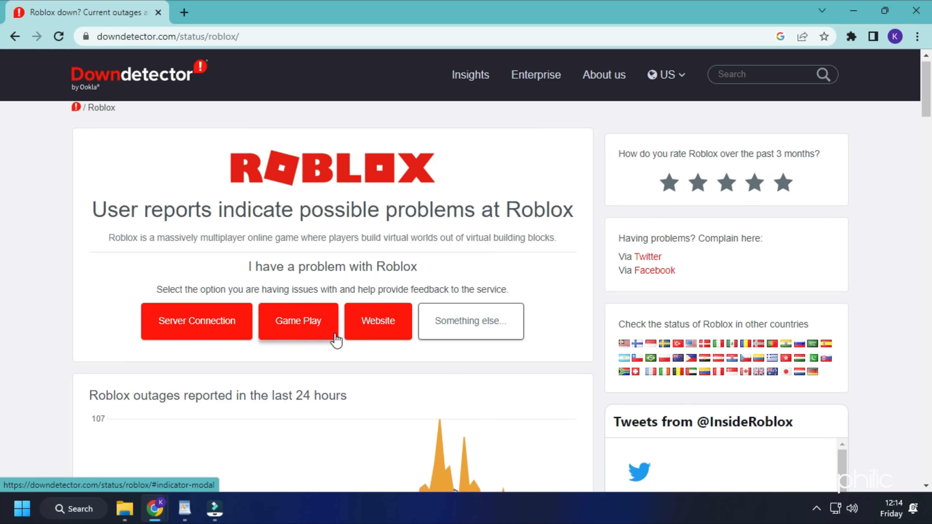
pyautogui.scroll(-3)
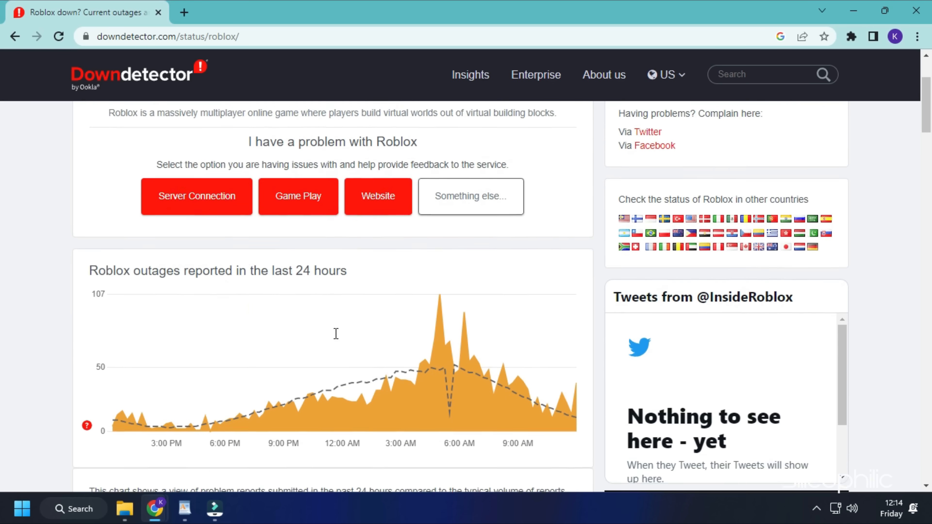
pyautogui.scroll(-3)
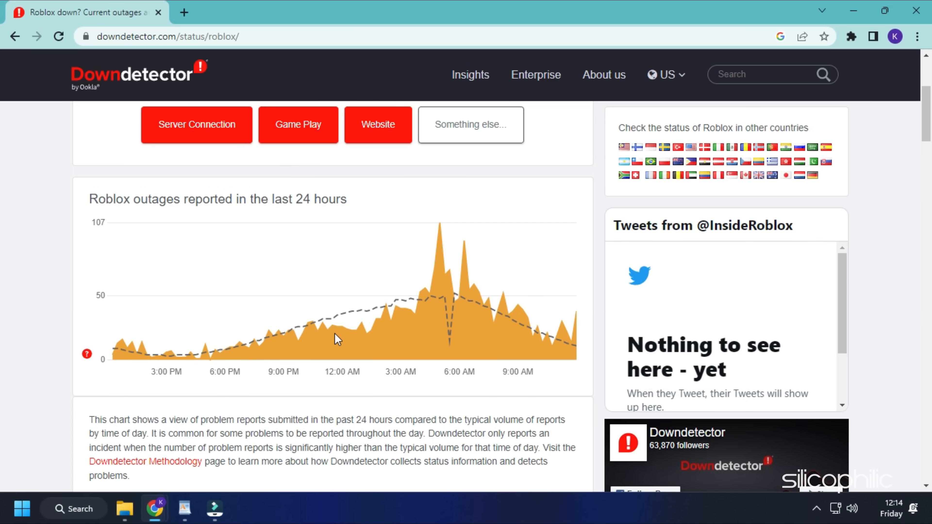
pyautogui.scroll(3)
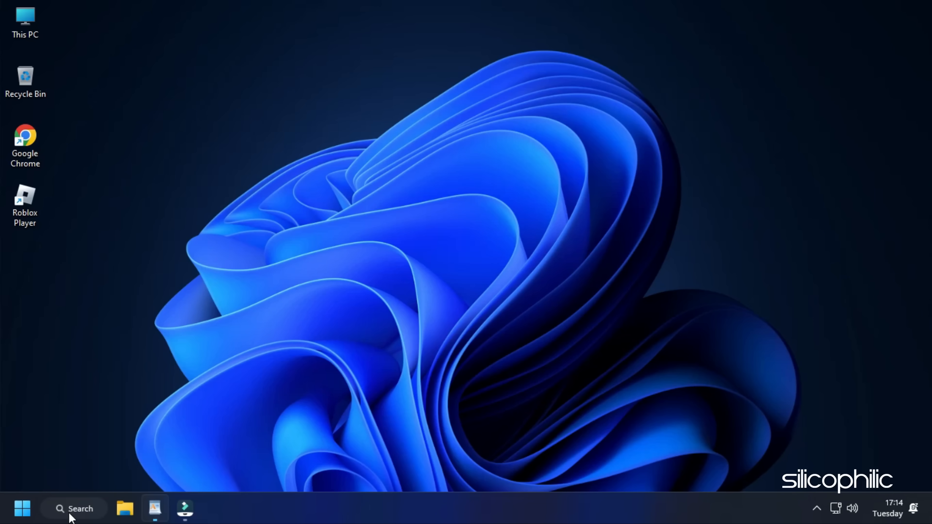
# - Find cmd in Windows Search and run Command Prompt as administrator
pyautogui.click(73, 508)
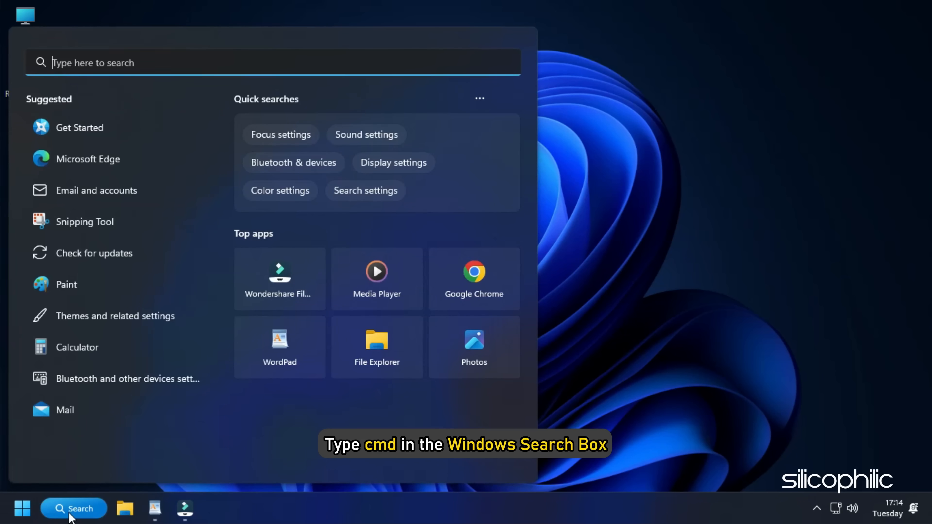
pyautogui.write('cmd')
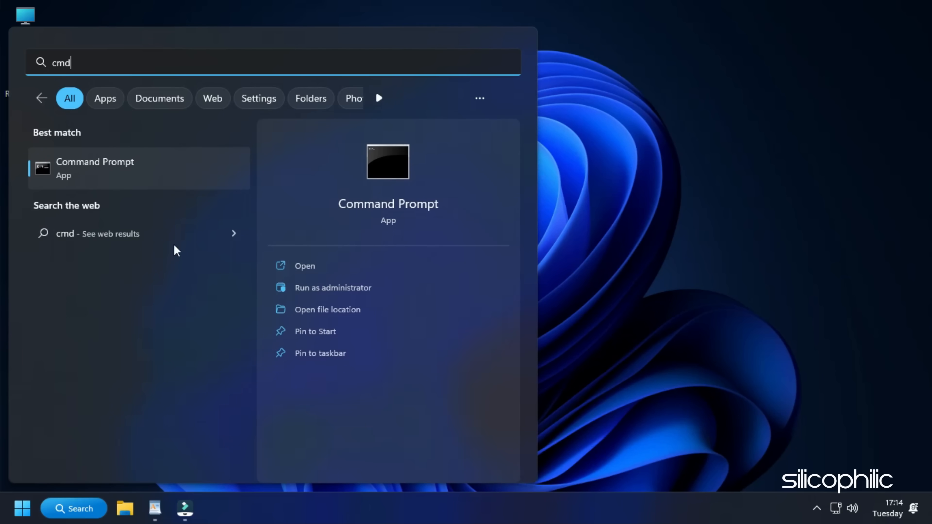
pyautogui.rightClick(95, 168)
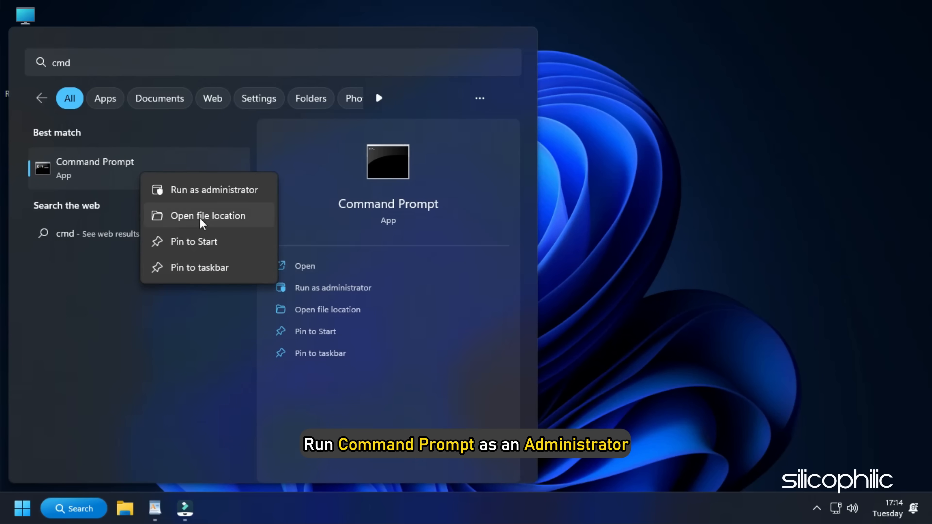
pyautogui.click(213, 190)
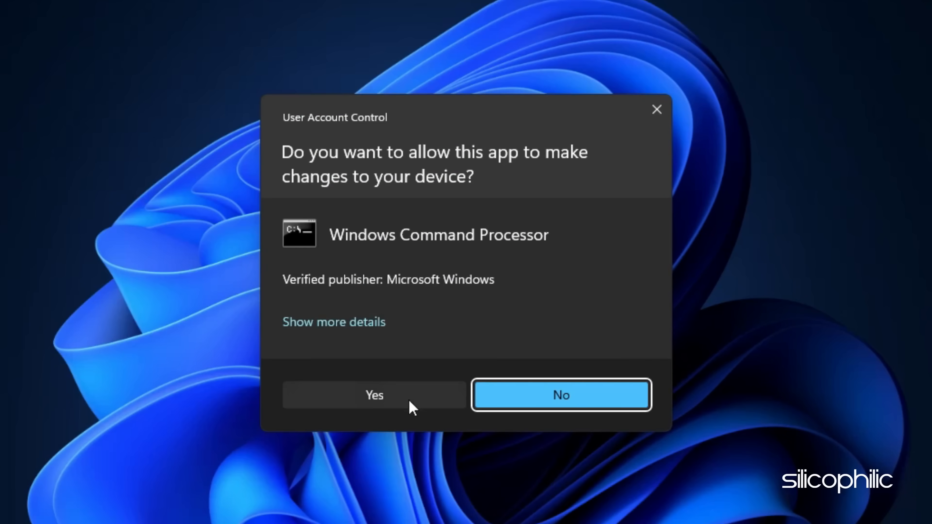
# - Confirm elevation, then run ipconfig /flushdns, /release, /renew and netsh int ip reset
pyautogui.click(374, 395)
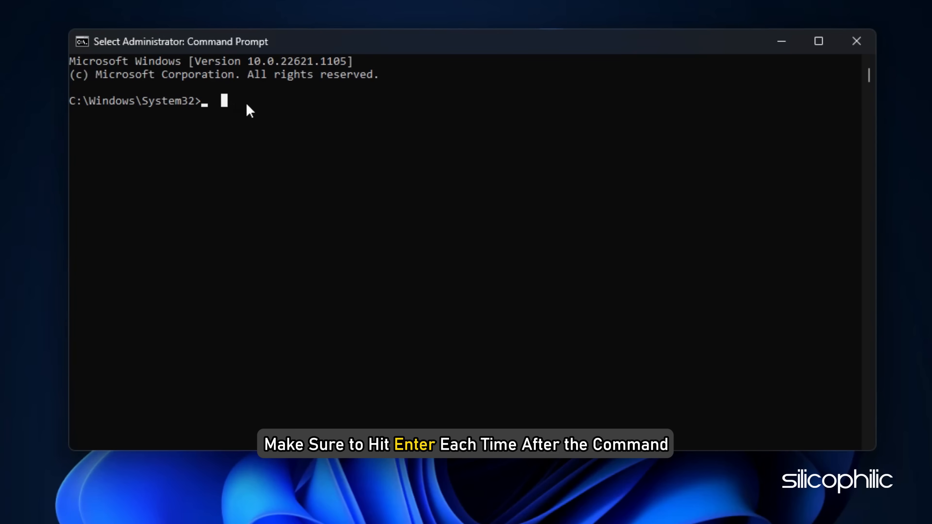
pyautogui.write('ipconfig /flushdns')
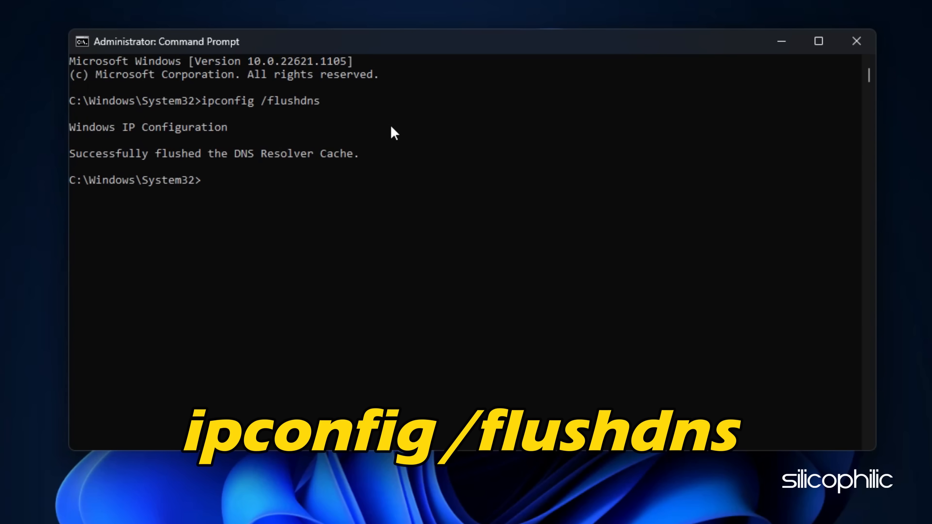
pyautogui.write('ipconfig /release')
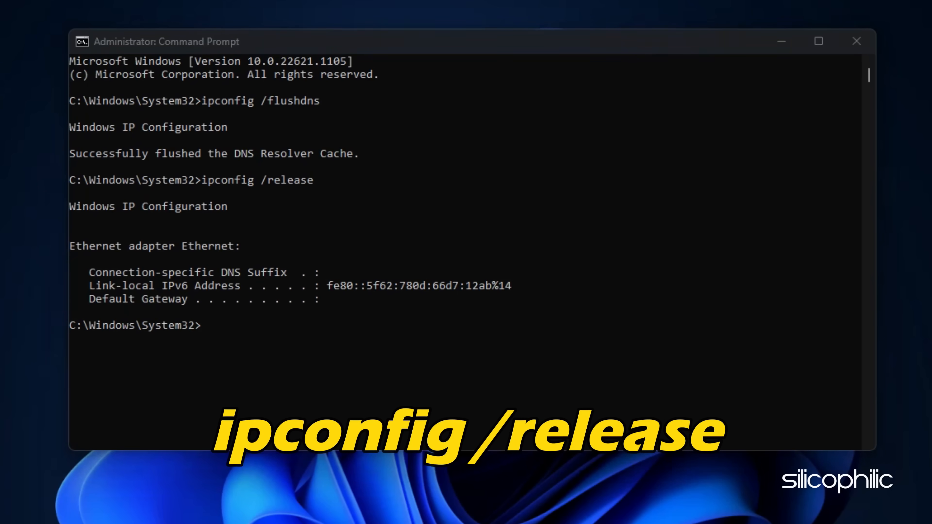
pyautogui.write('ipconfig /renew')
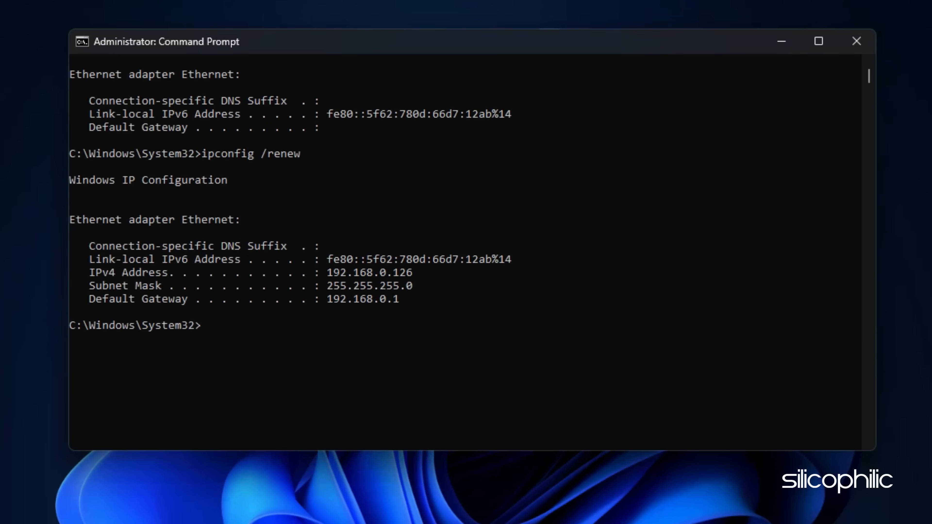
pyautogui.write('netsh int ip reset')
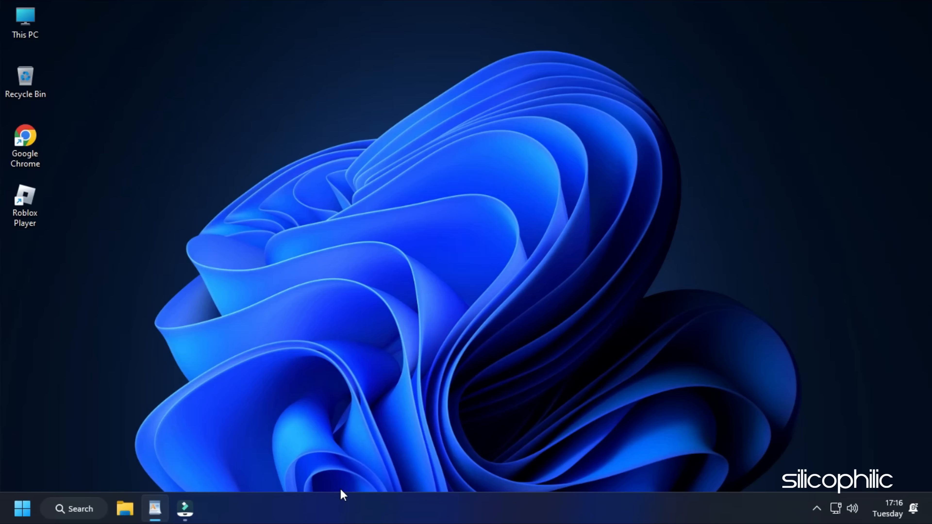
# - Bring up the Run dialog with Win+R
pyautogui.press('Win+r')
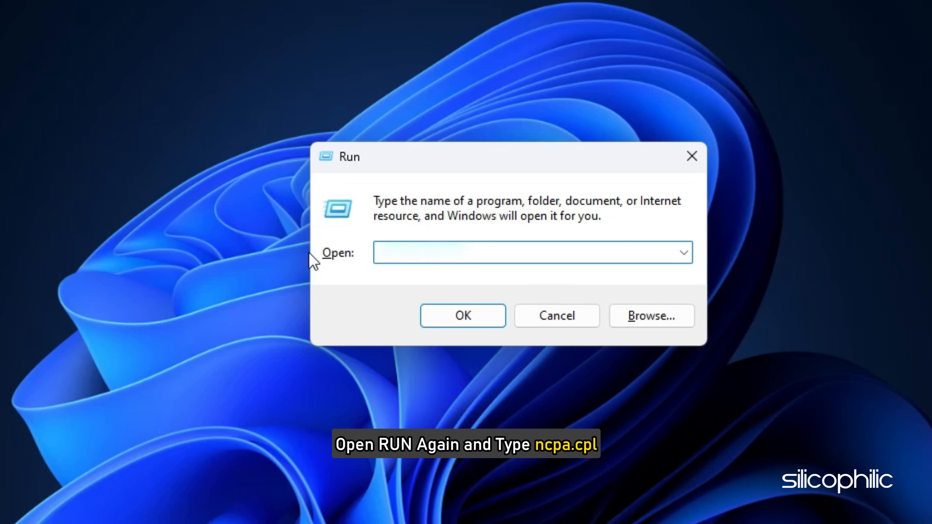
# - Run ncpa.cpl to open Network Connections and the Ethernet adapter's options
pyautogui.write('ncpa.cpl')
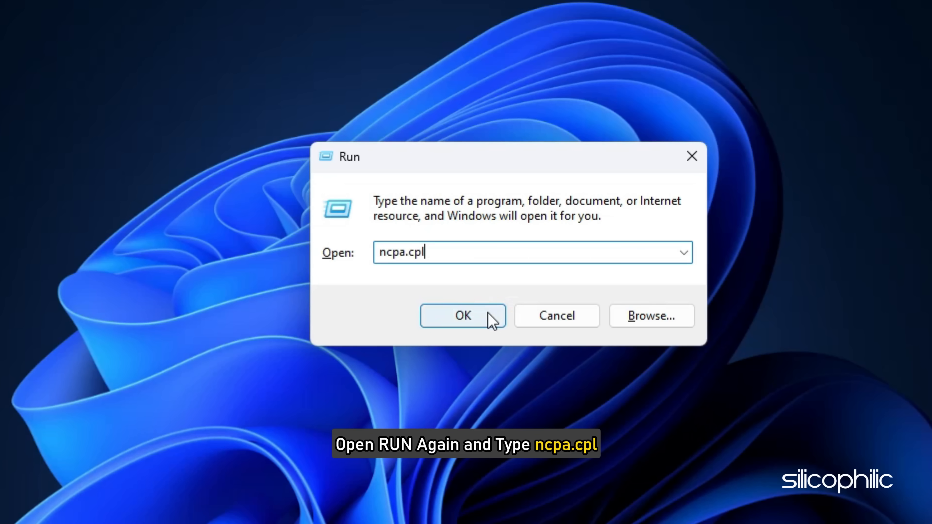
pyautogui.click(463, 315)
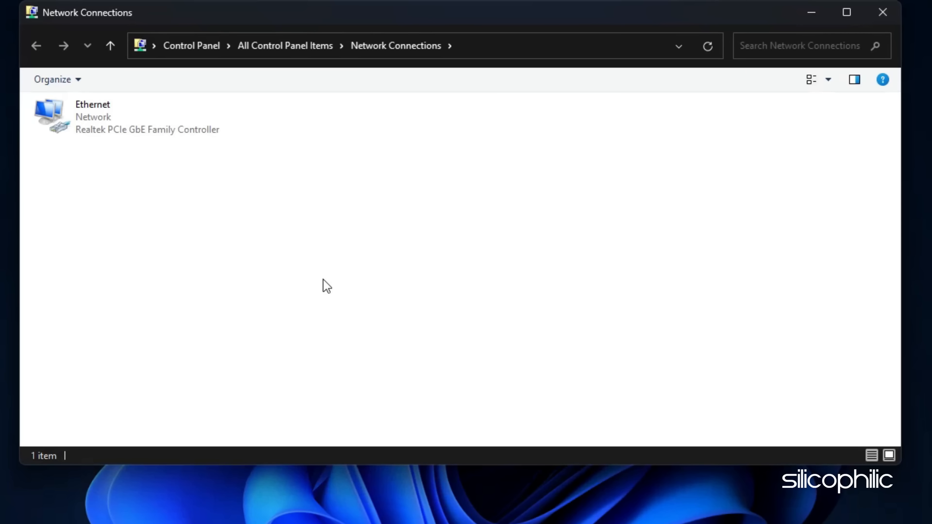
pyautogui.rightClick(89, 116)
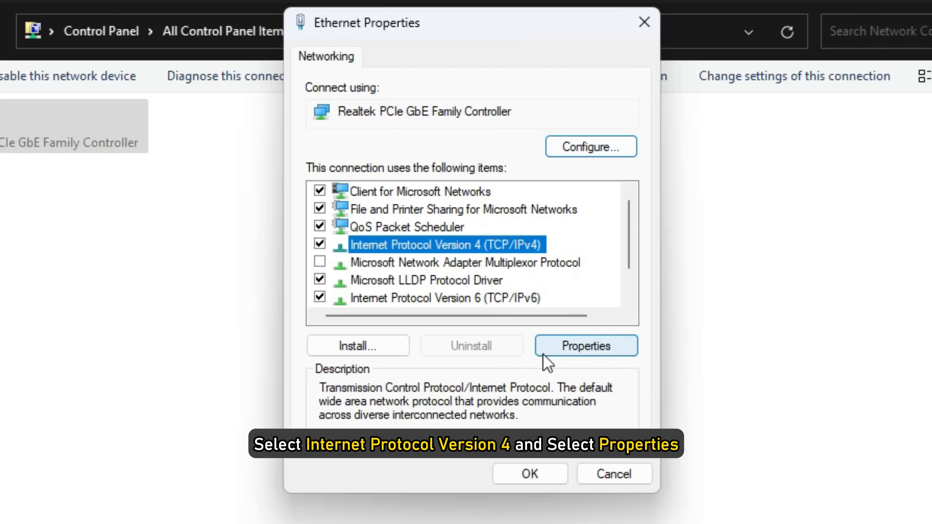
# - Set the Ethernet IPv4 DNS servers to 8.8.8.8 and 8.8.4.4 and close the properties
pyautogui.click(585, 345)
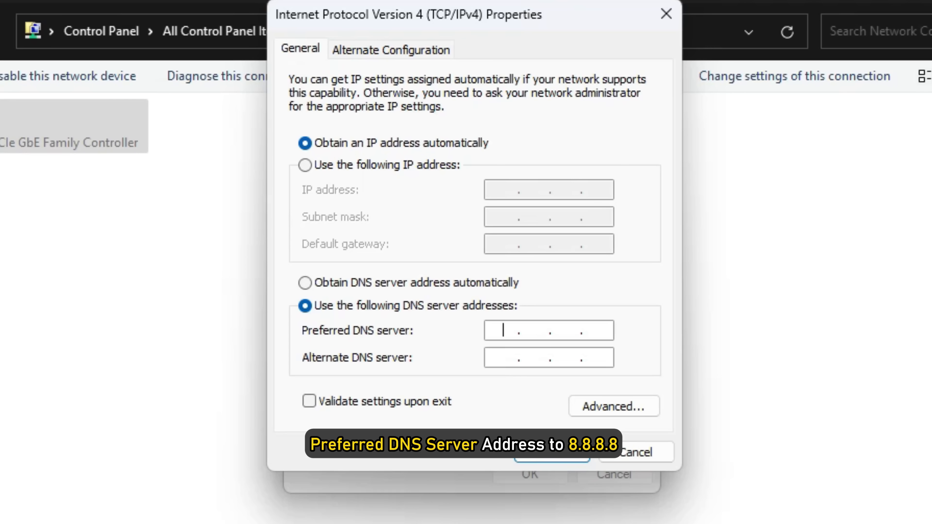
pyautogui.write('8.8.')
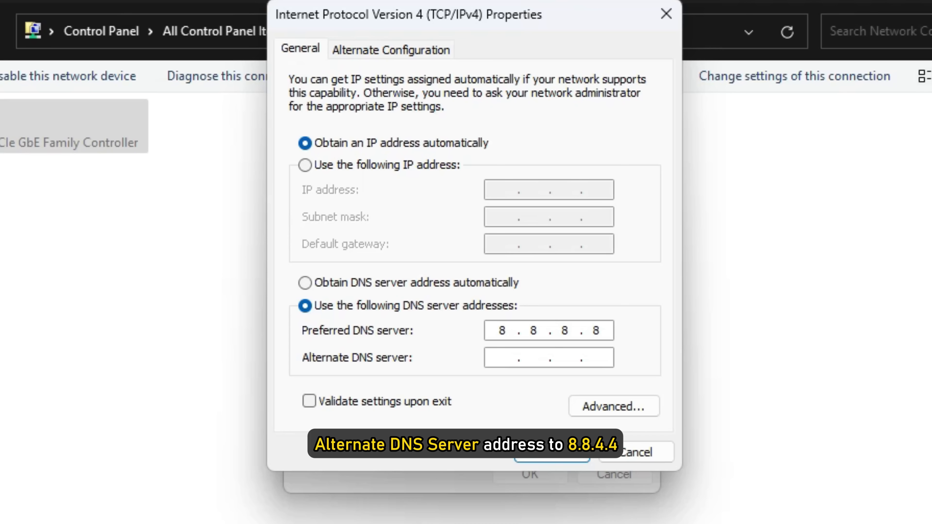
pyautogui.write('8.8.4')
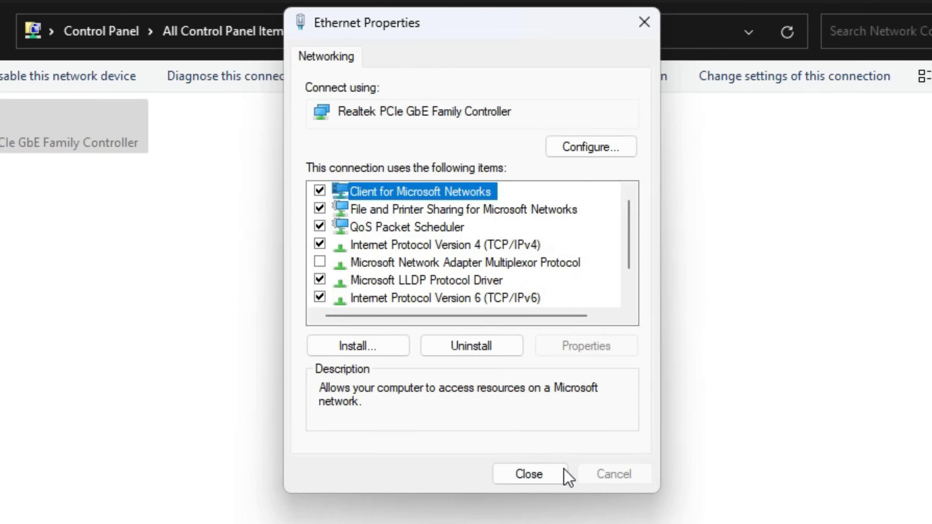
pyautogui.click(528, 474)
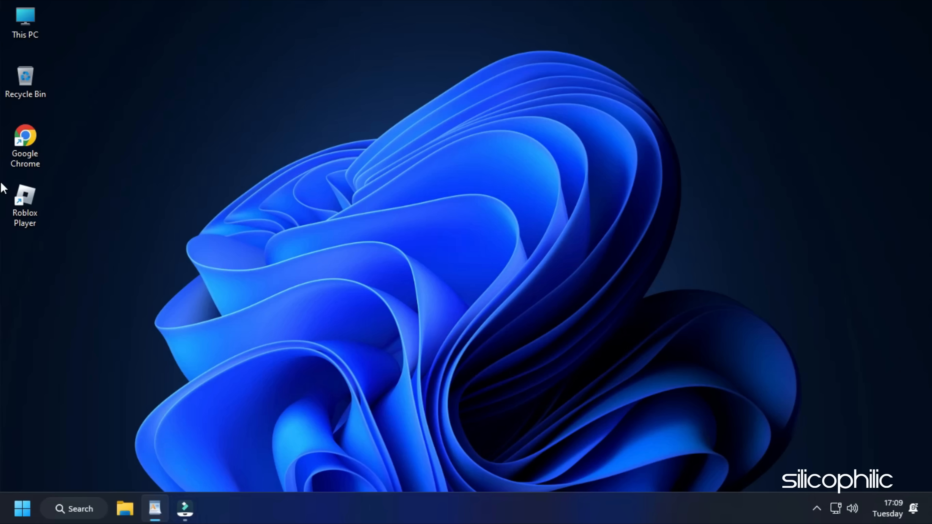
# - In Chrome, clear cookies and cached images and files for All time via Clear browsing data
pyautogui.doubleClick(25, 137)
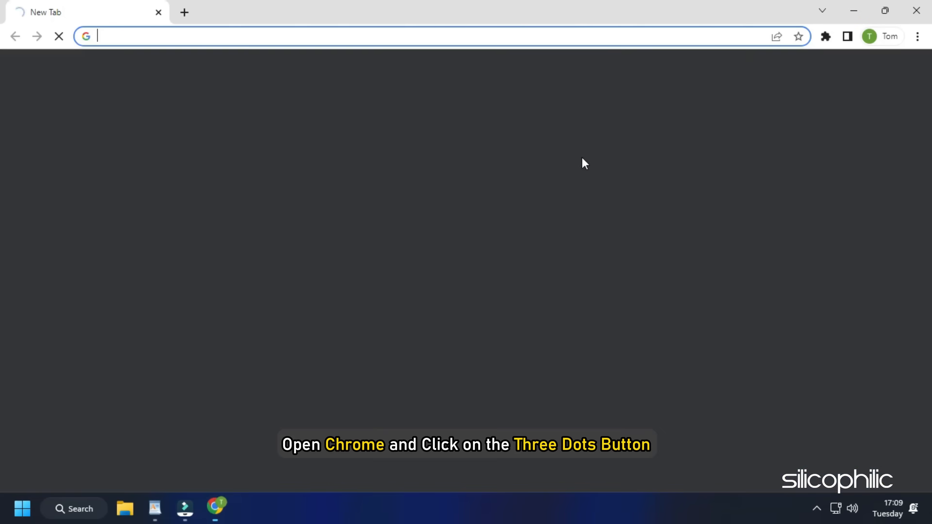
pyautogui.moveTo(916, 50)
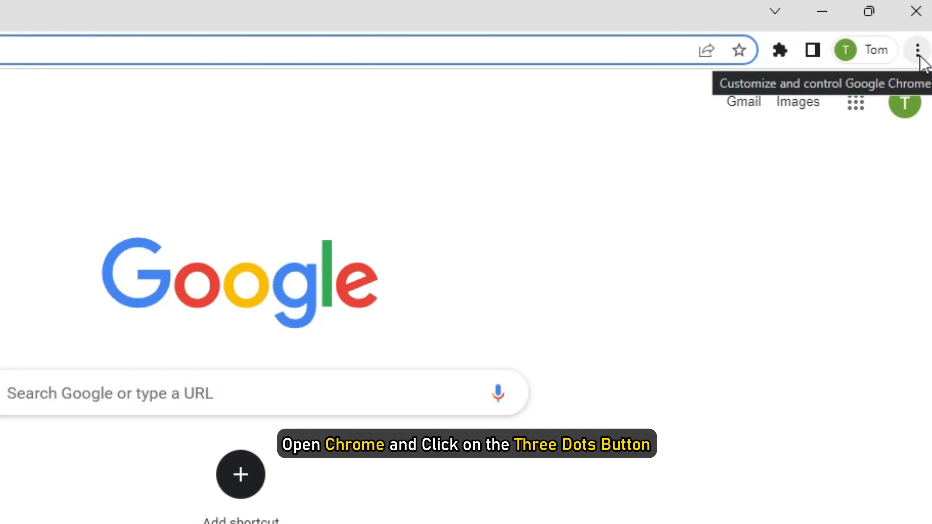
pyautogui.click(917, 50)
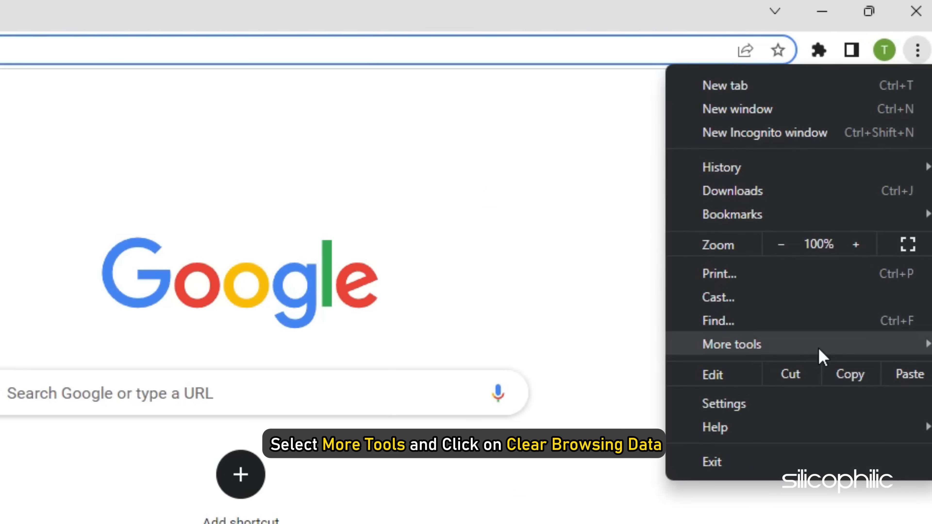
pyautogui.click(731, 344)
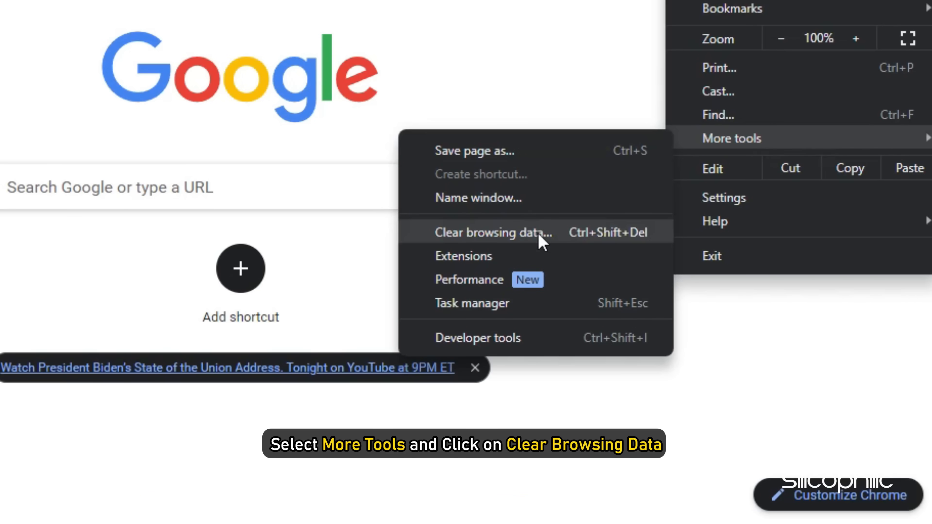
pyautogui.click(494, 232)
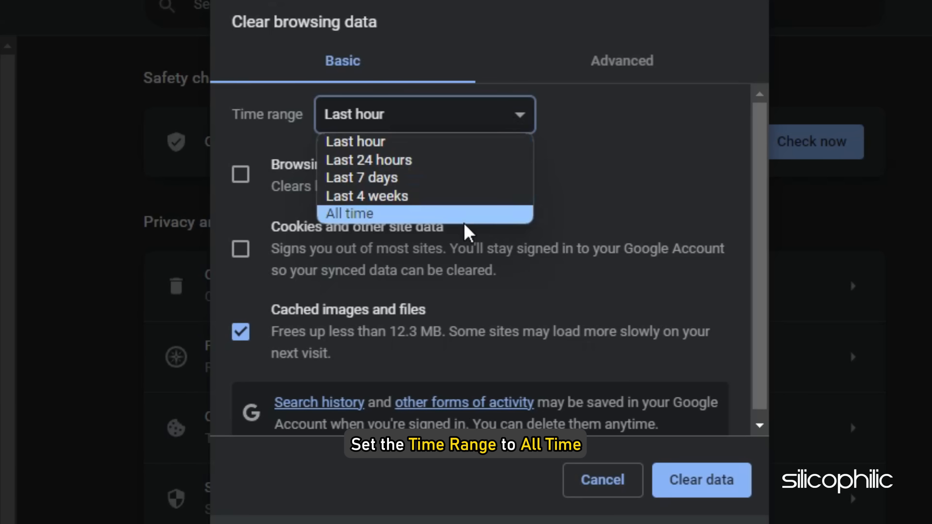
pyautogui.click(349, 213)
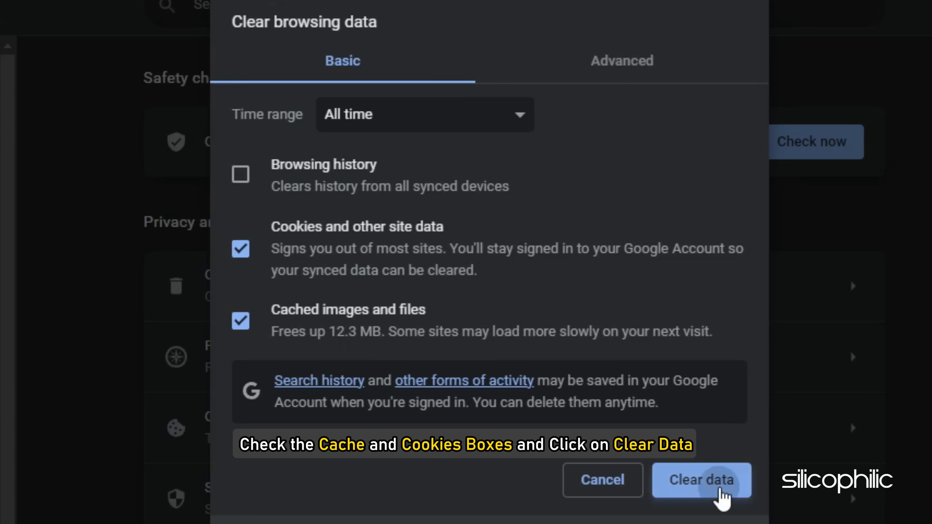
pyautogui.click(701, 480)
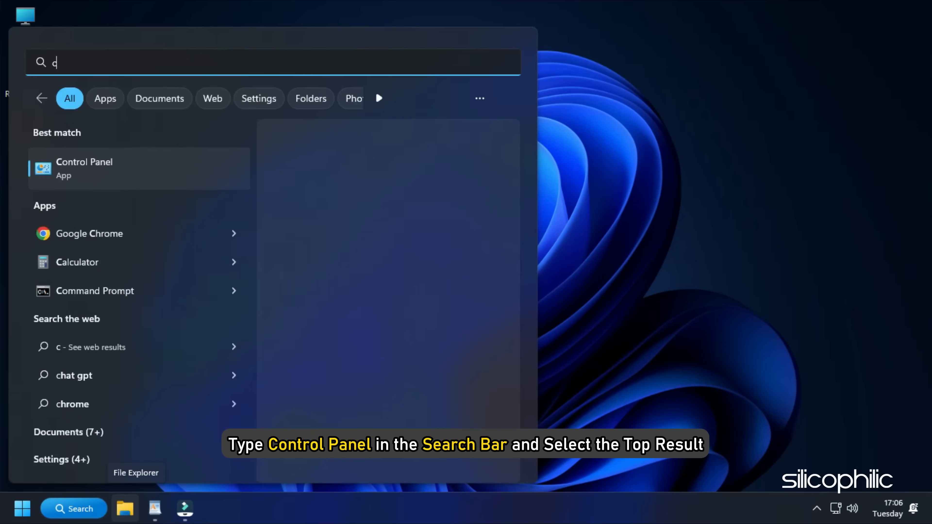
# - Open Control Panel from Windows Search and view its items as Large icons
pyautogui.write('ontrol Panel')
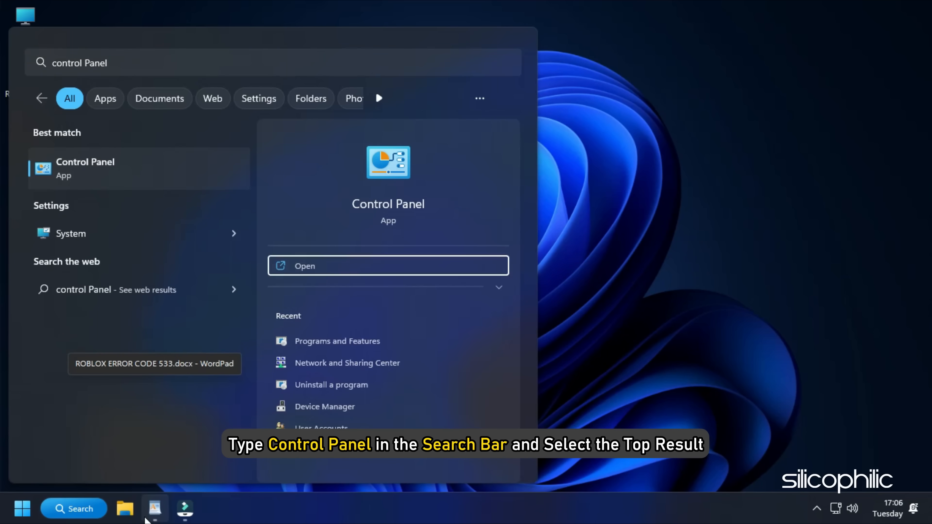
pyautogui.click(703, 102)
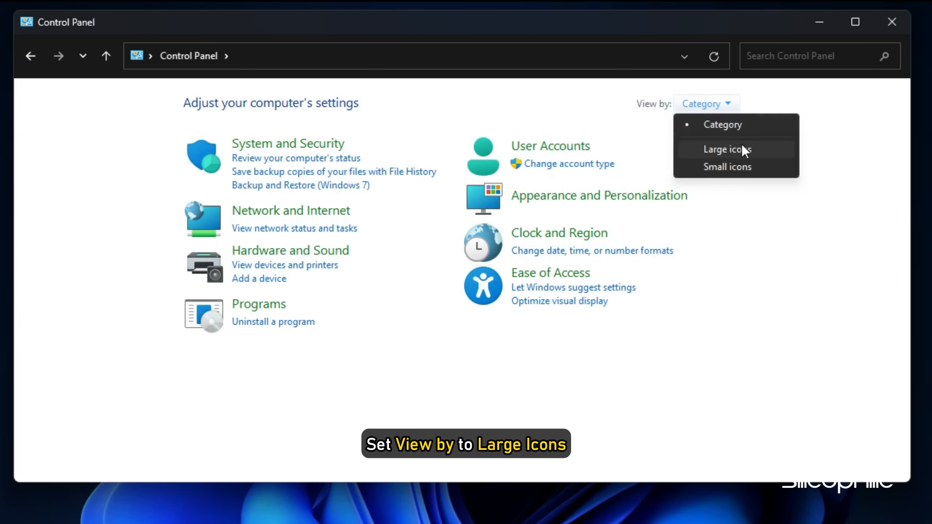
pyautogui.click(726, 149)
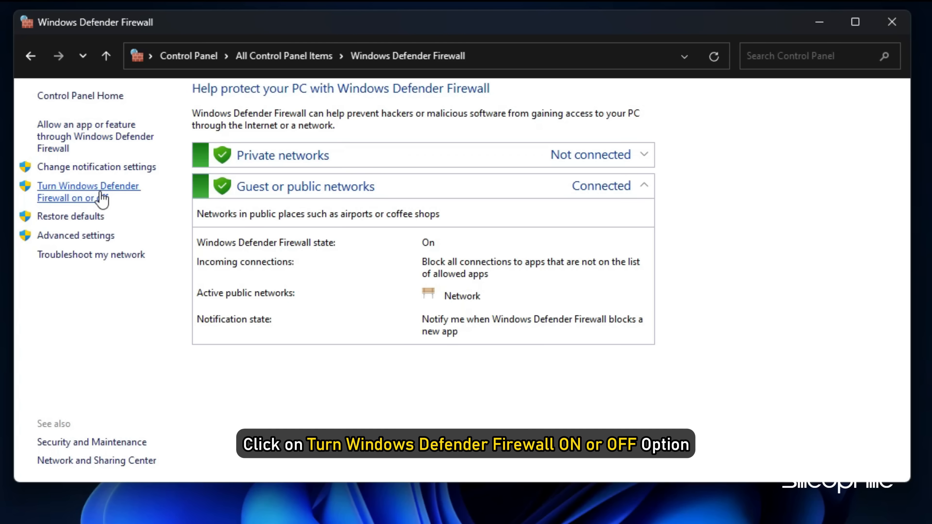
# - Turn Windows Defender Firewall off for private and public networks and apply with OK
pyautogui.click(88, 192)
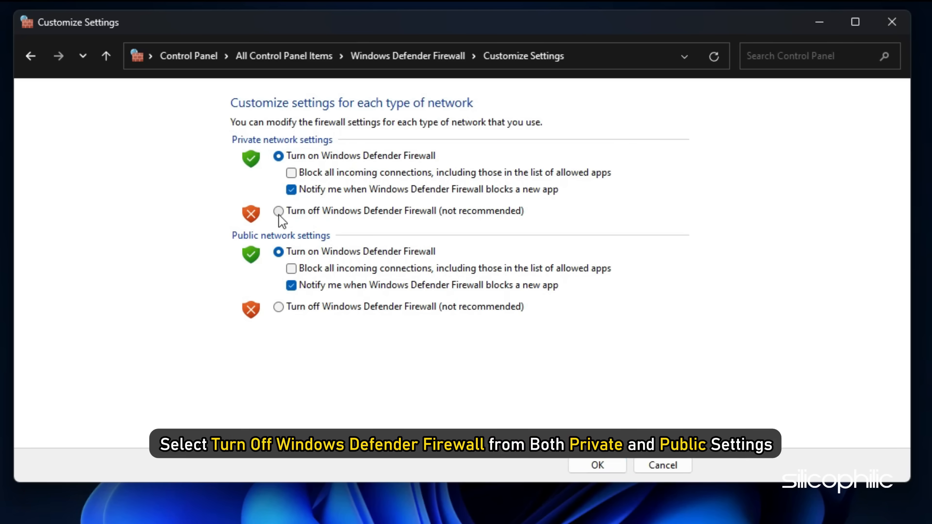
pyautogui.click(278, 306)
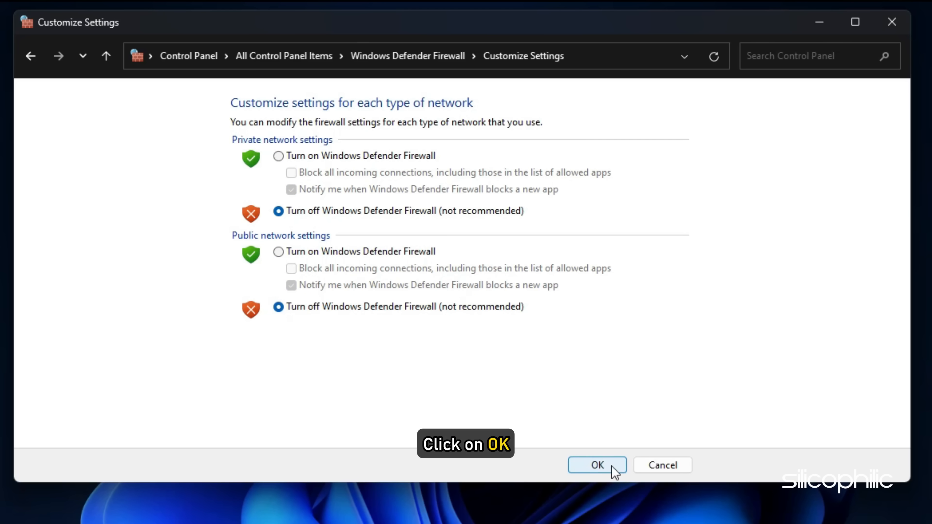
pyautogui.click(596, 465)
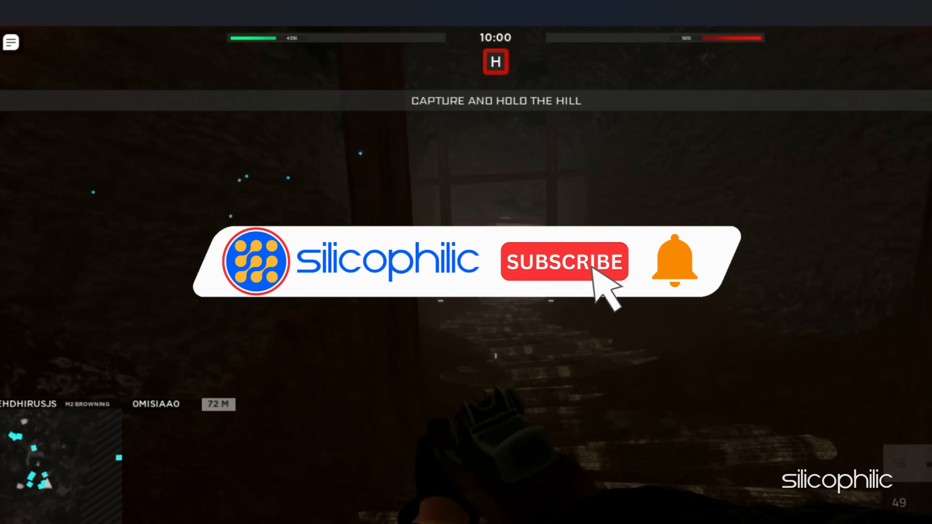
pyautogui.click(564, 261)
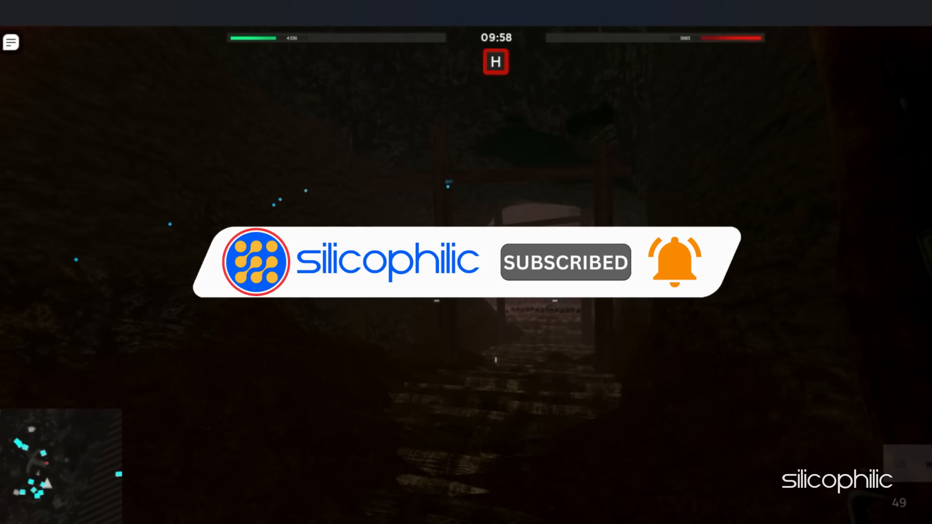